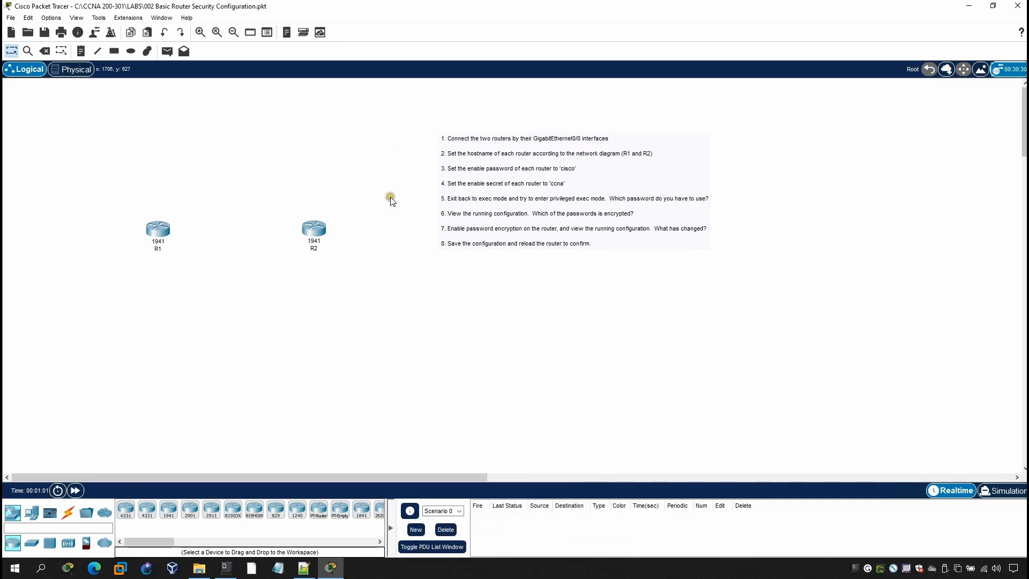
mouse_move(514, 174)
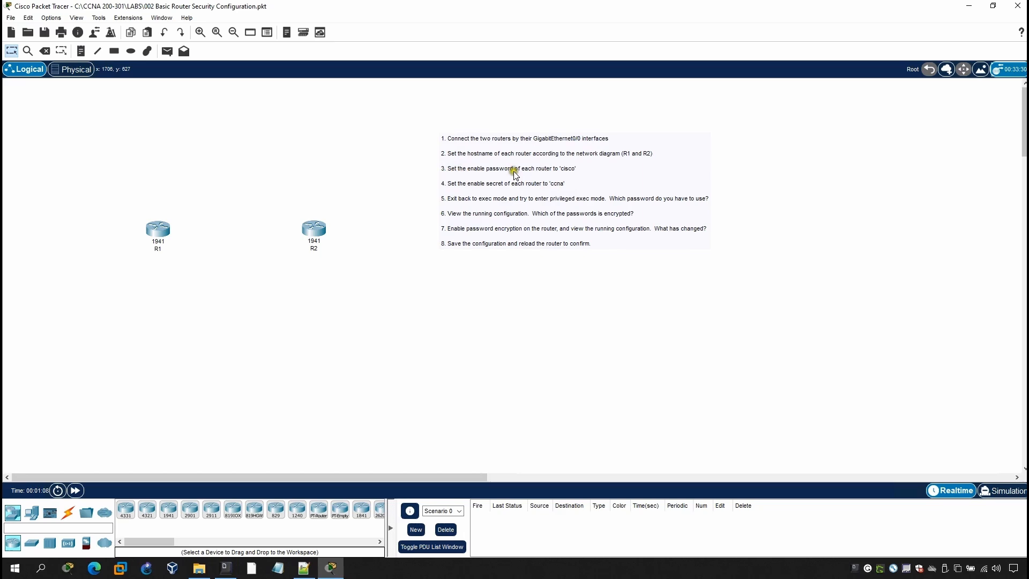
mouse_move(486, 191)
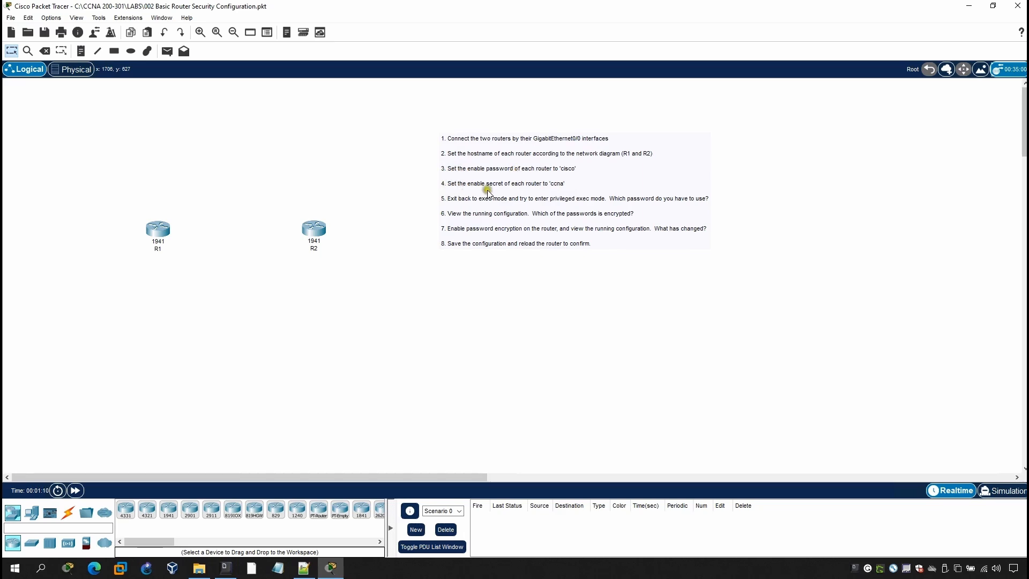
mouse_move(491, 182)
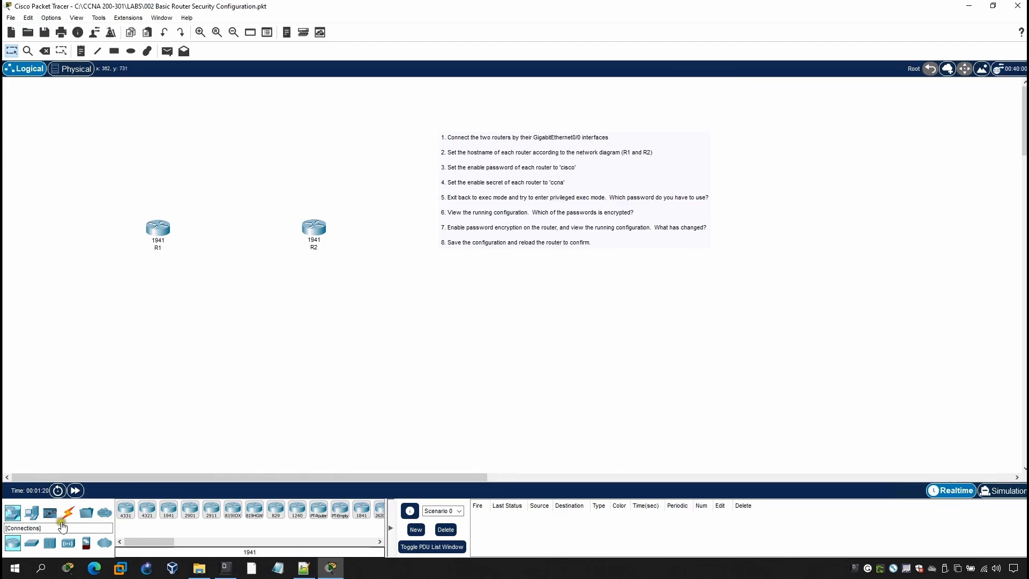
- Run a copper straight-through cable from R1's GigabitEthernet0/0 to R2's GigabitEthernet0/0
click(69, 513)
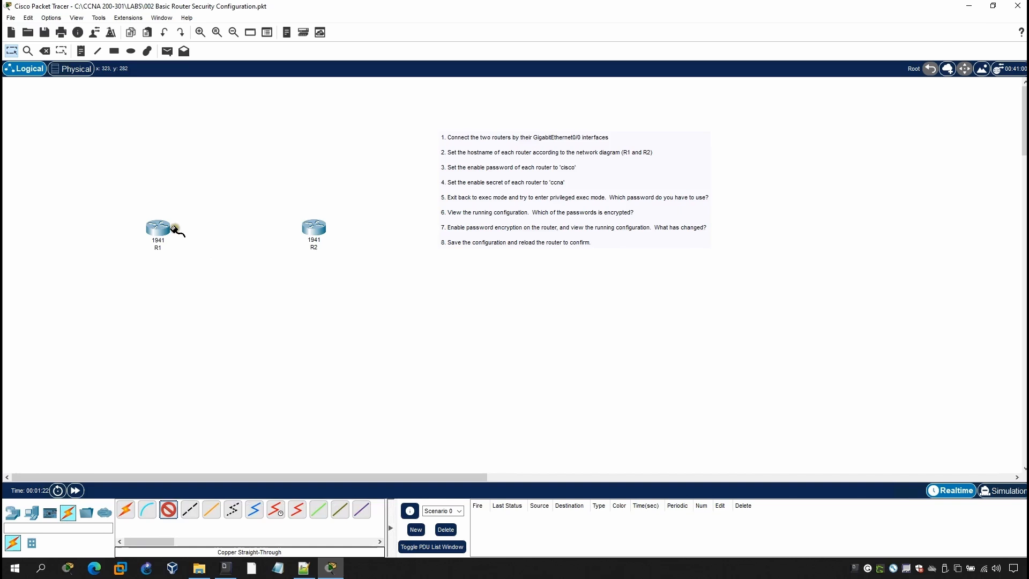
click(157, 226)
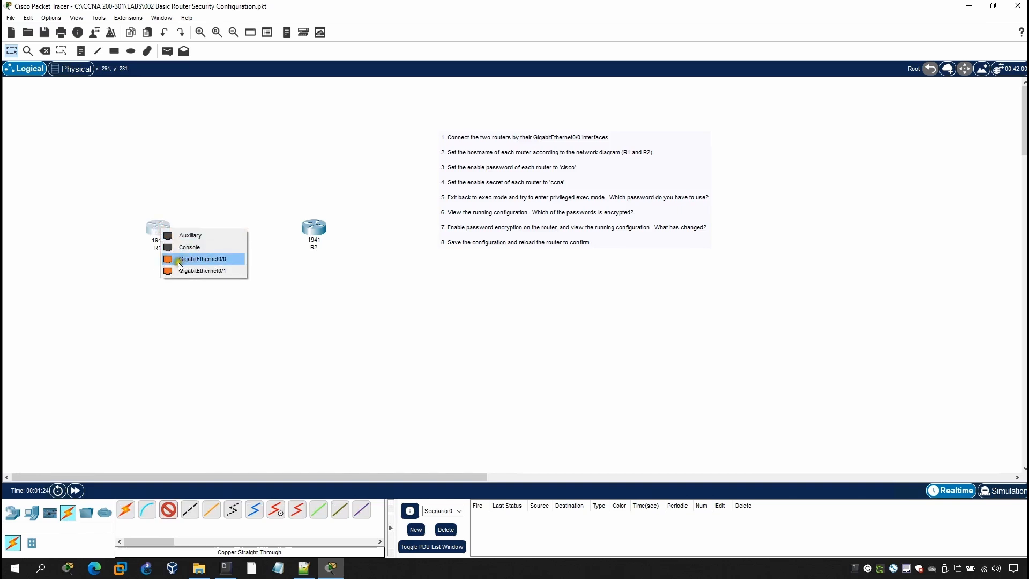
click(202, 259)
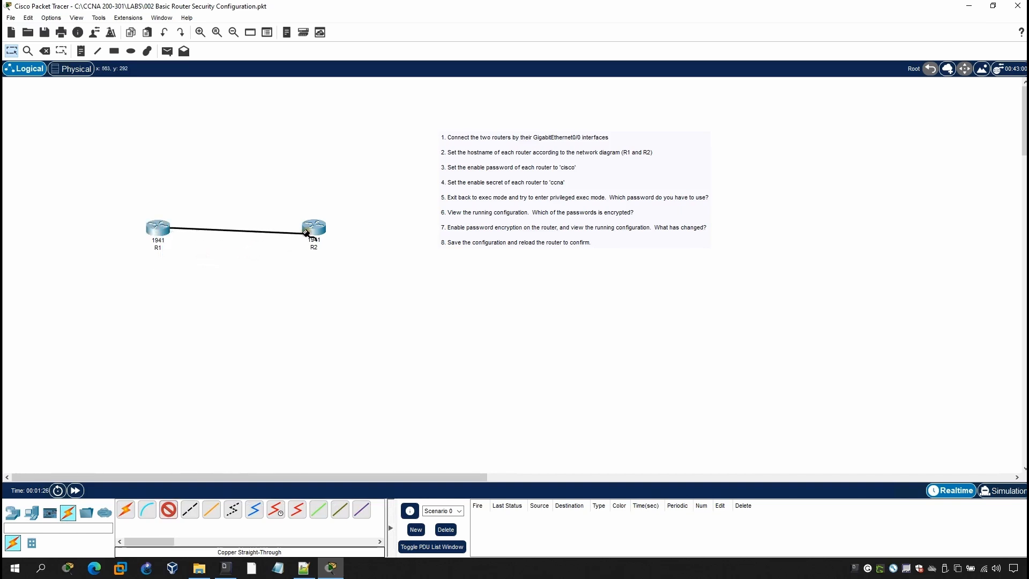
click(314, 226)
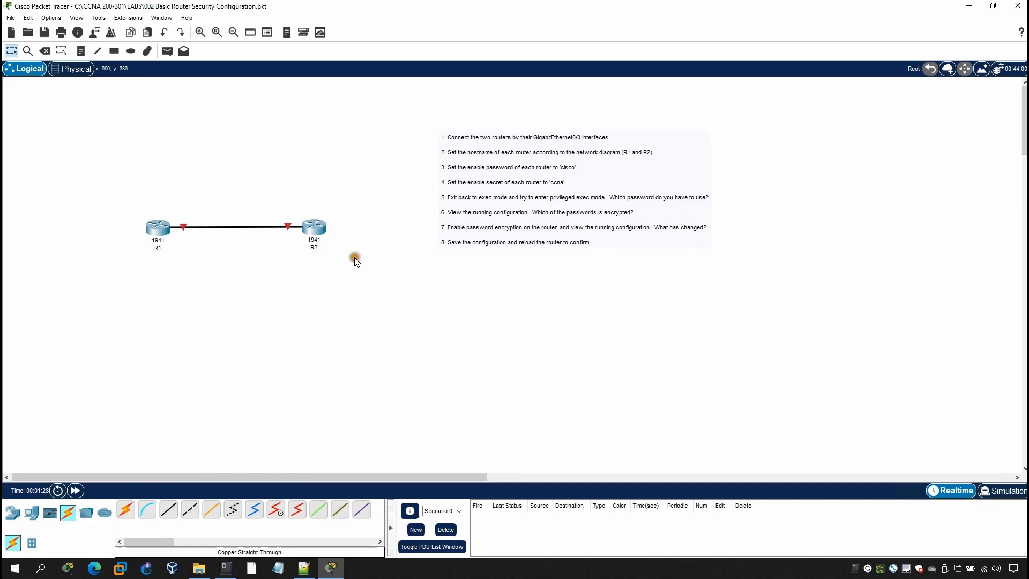
mouse_move(264, 203)
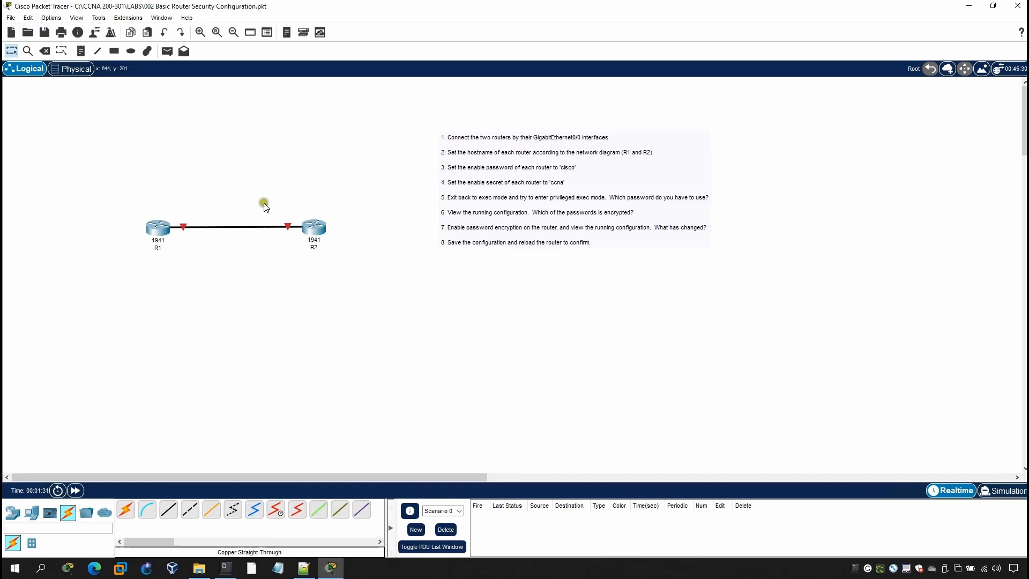
mouse_move(157, 226)
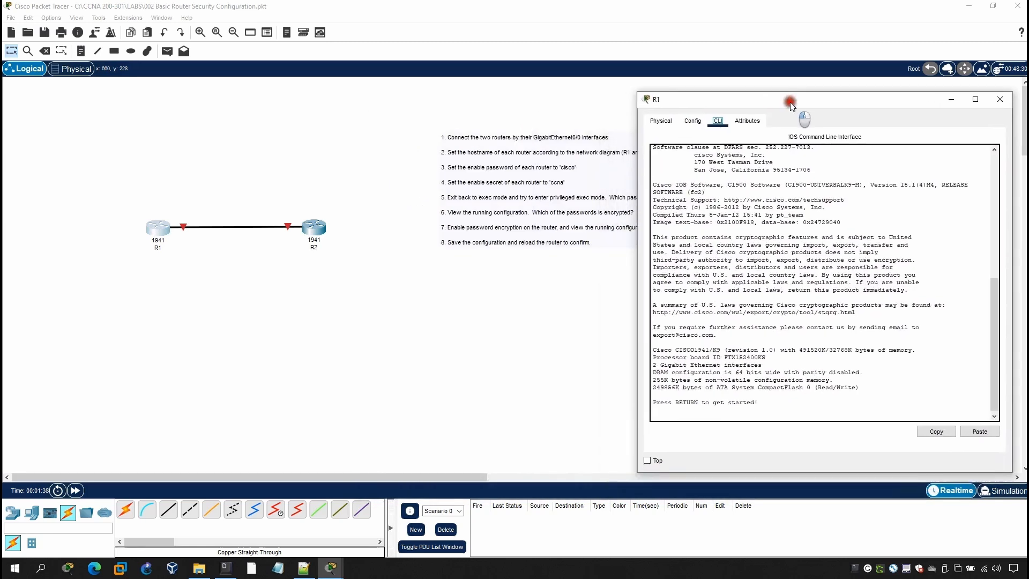
- Enter global configuration on the first router and set its hostname to R1
key(return)
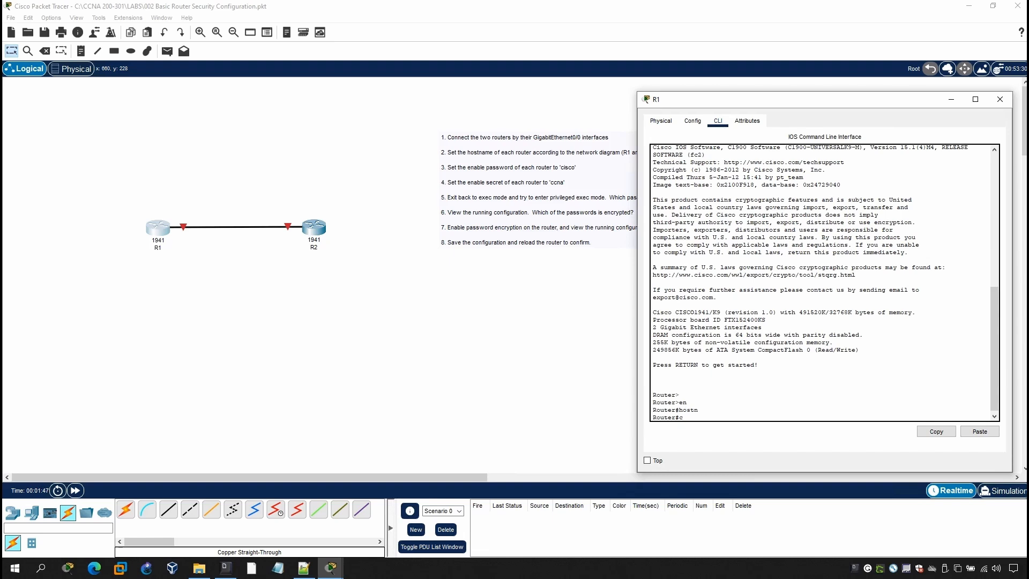
text(configure t)
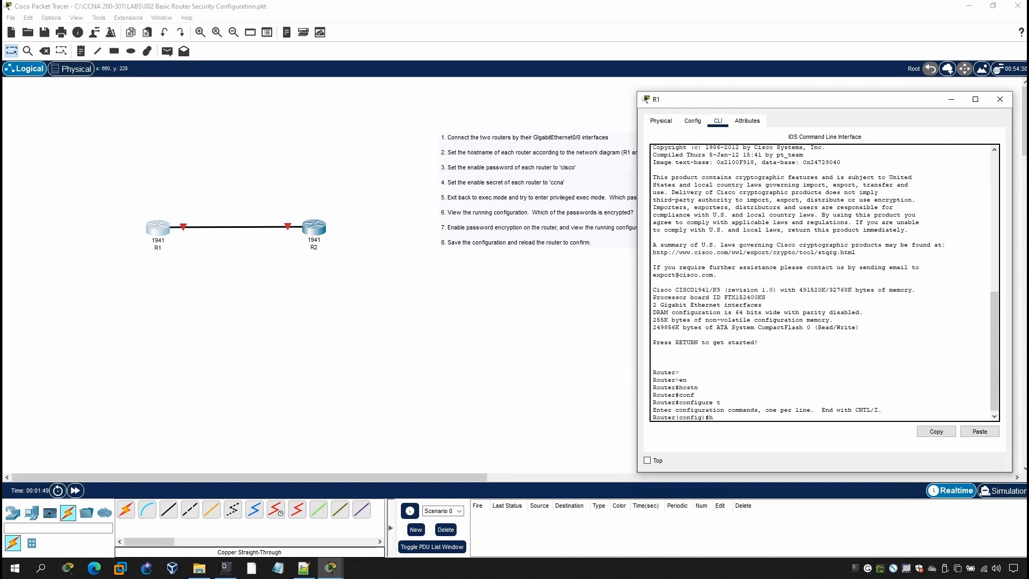
text(ostname R1)
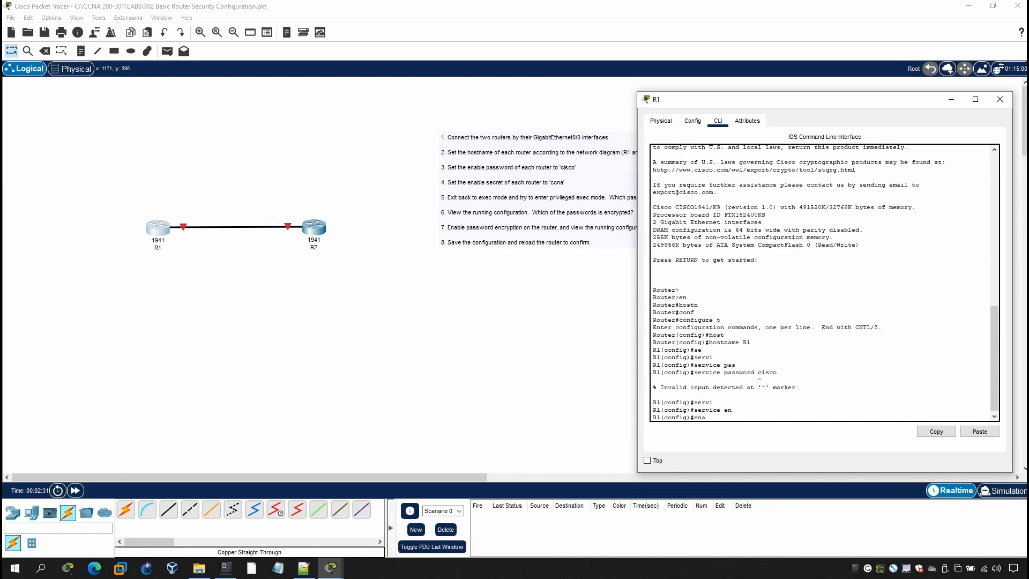
text(enable password)
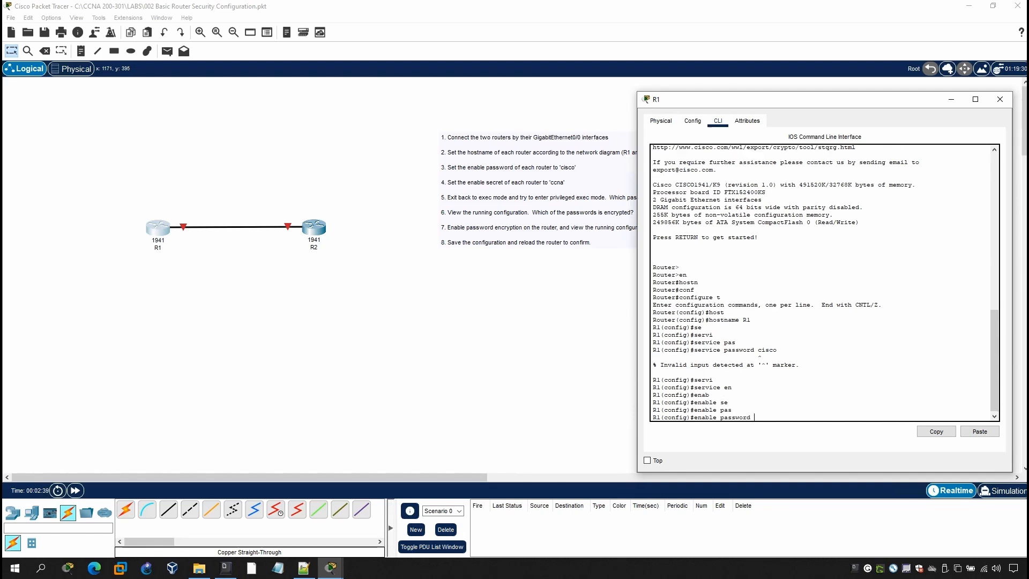
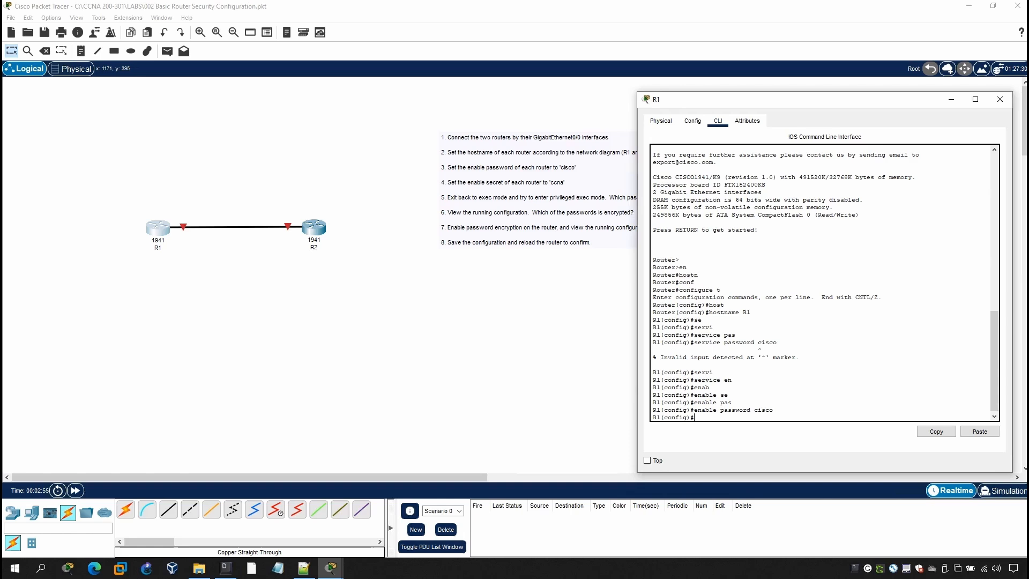
text(enable secret)
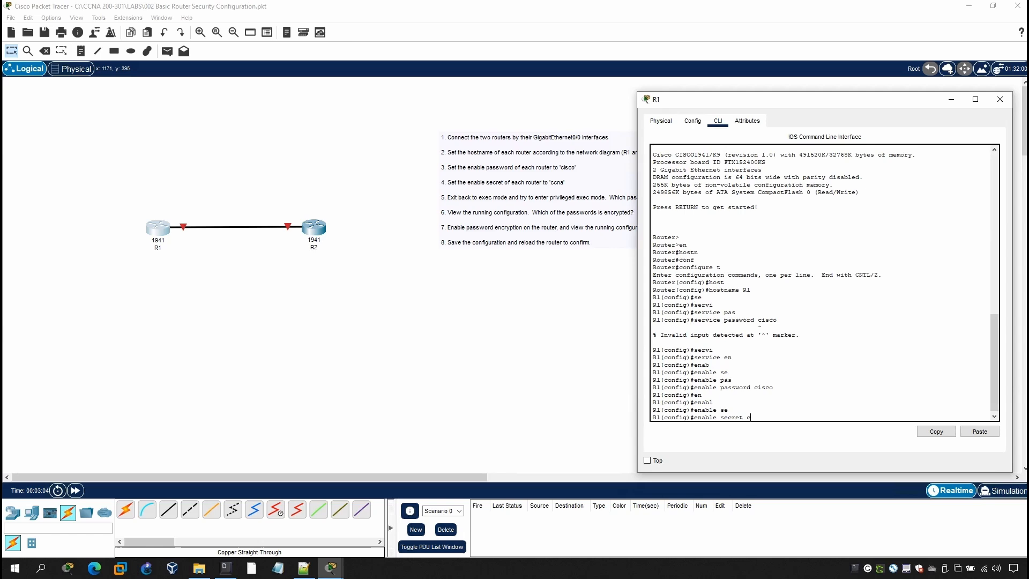
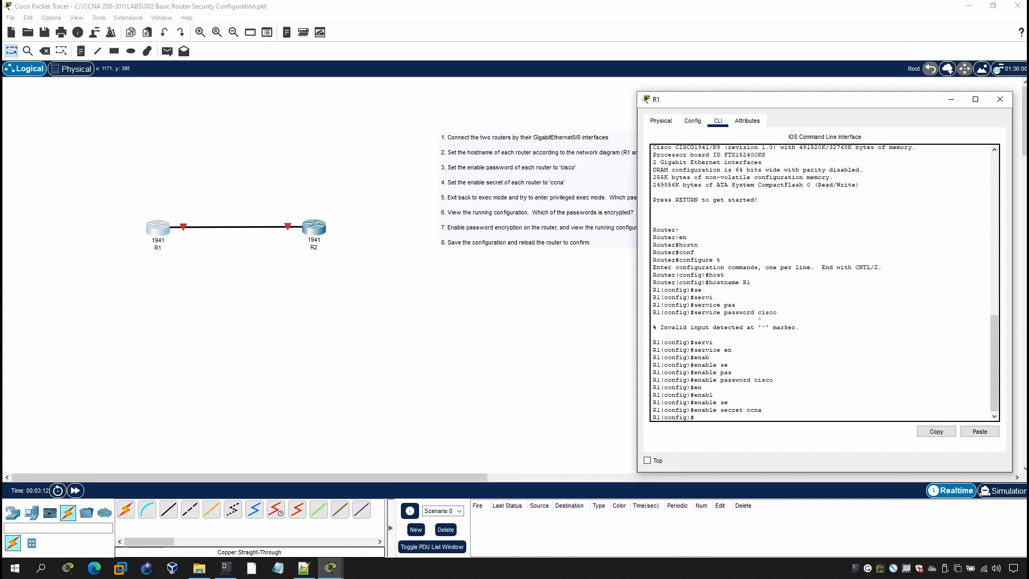
text(exit)
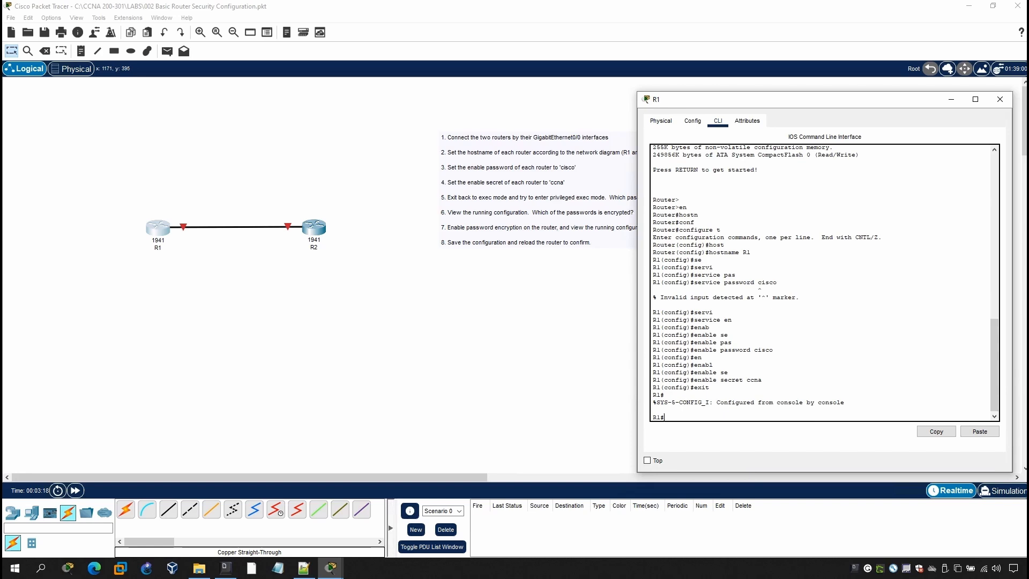
text(wr)
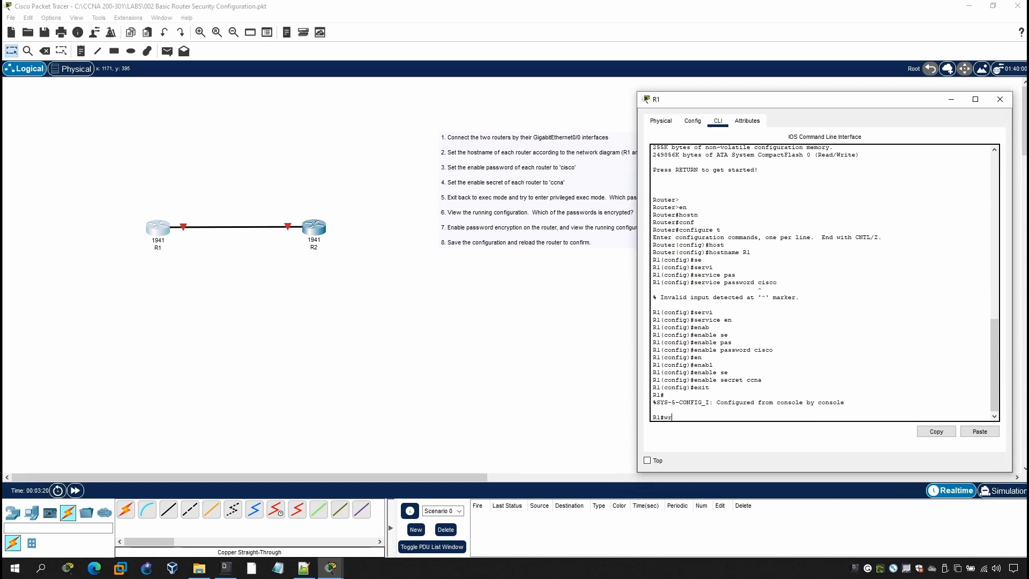
key(enter)
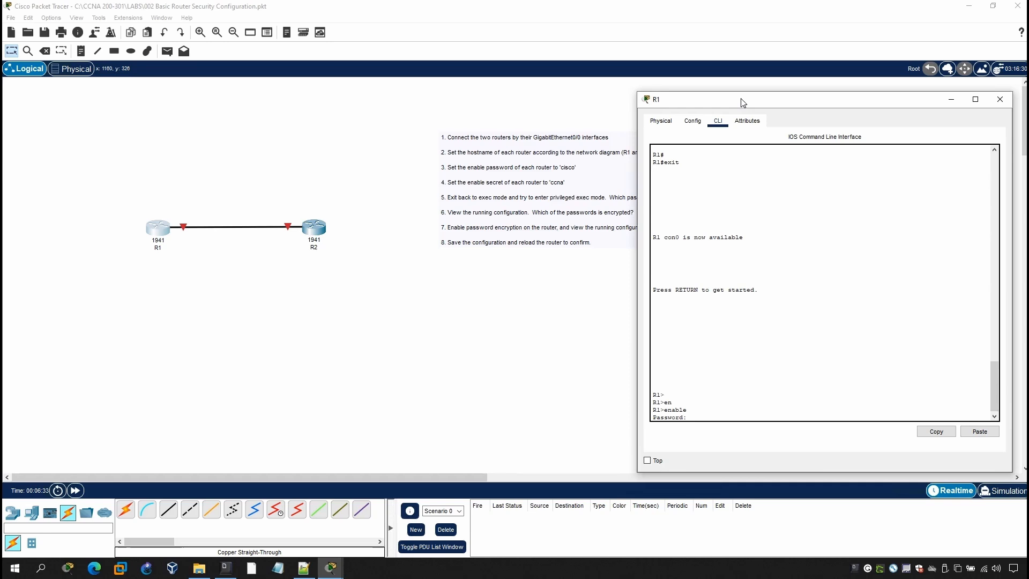
key(enter)
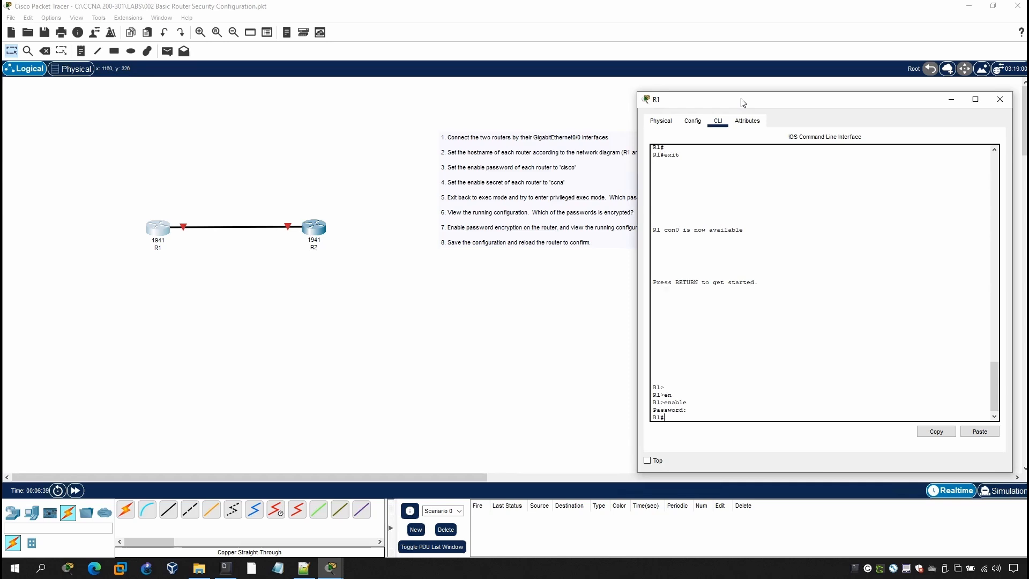
mouse_move(487, 169)
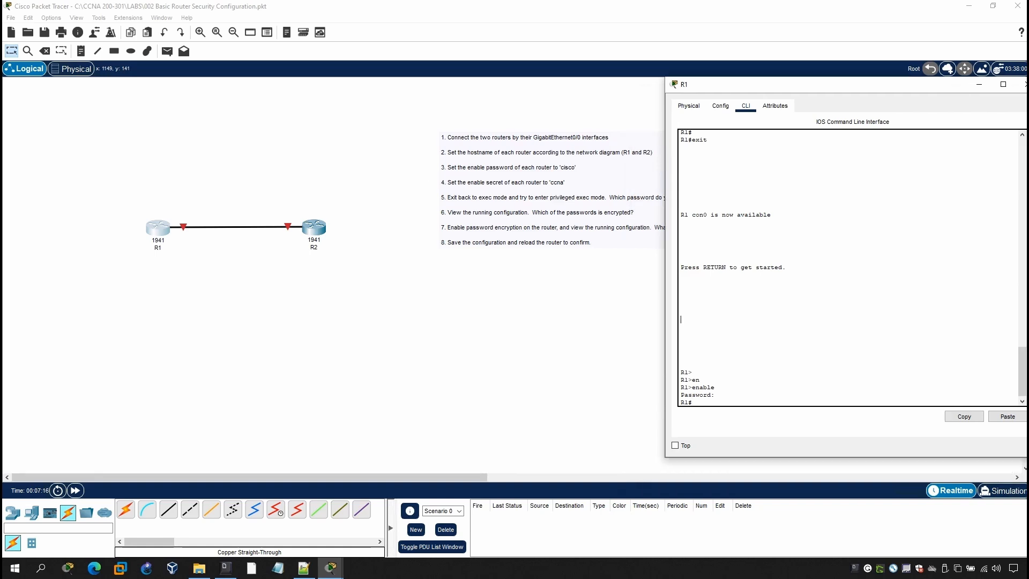
mouse_move(453, 220)
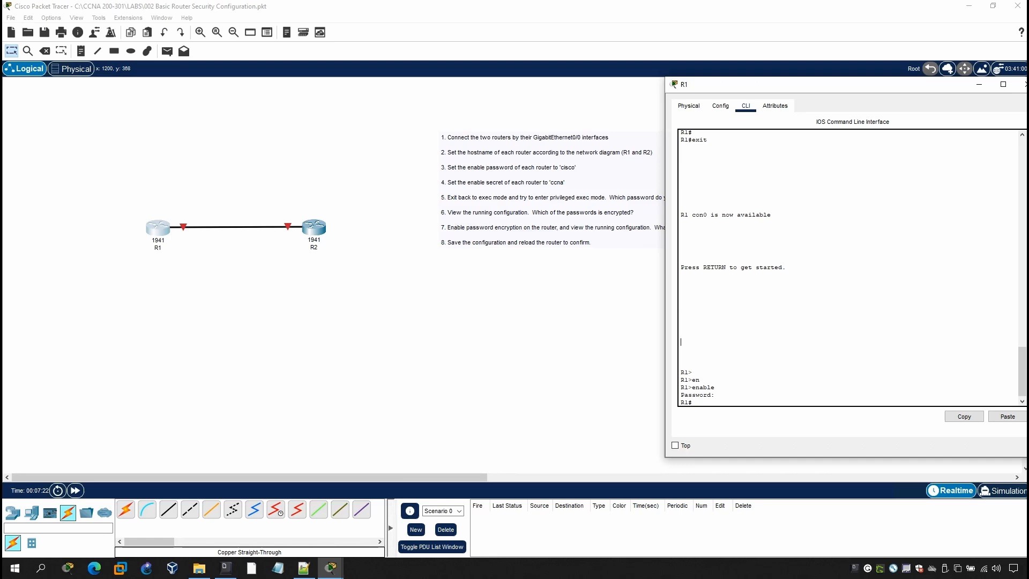
text(sho)
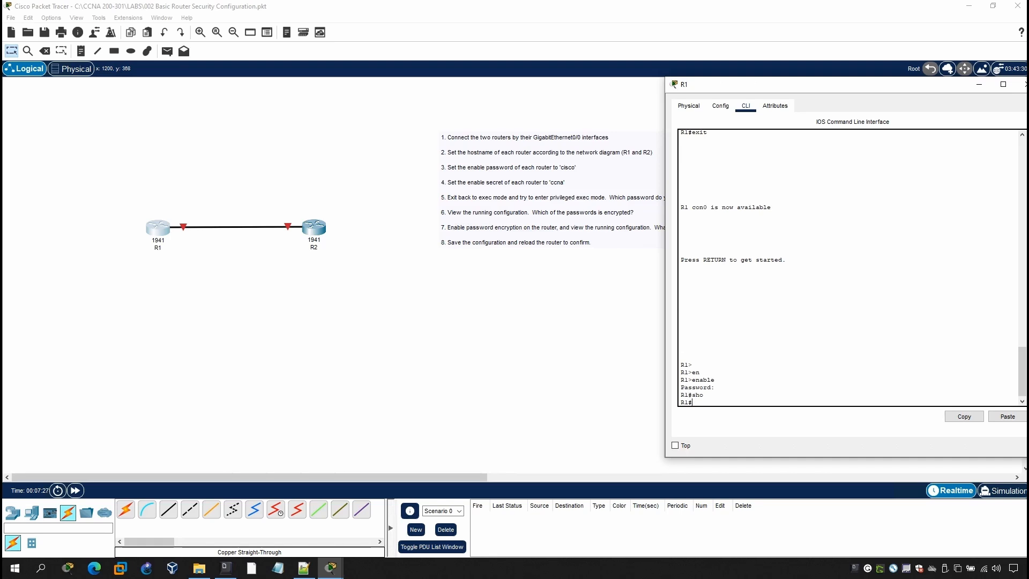
text(show running-config)
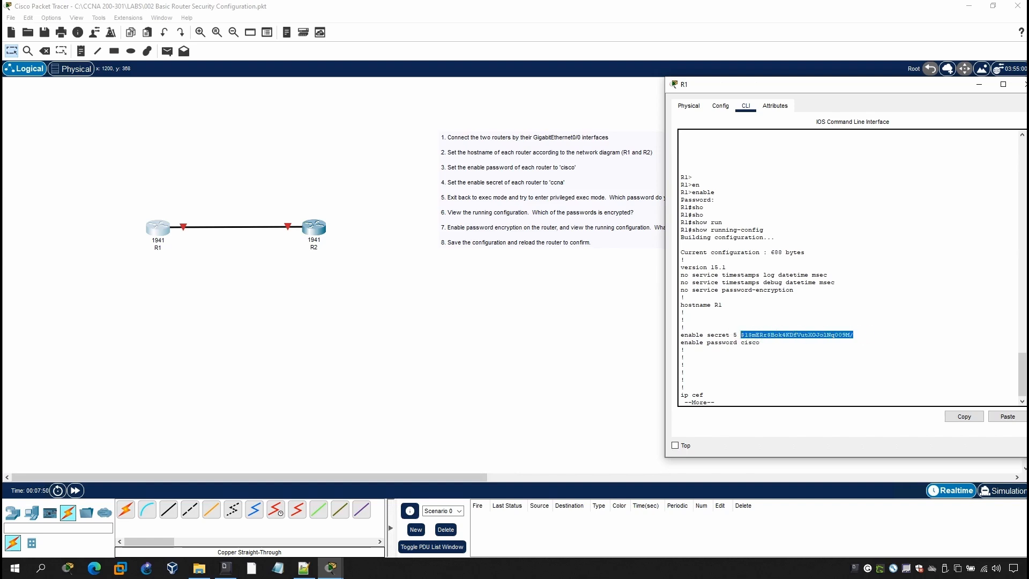
mouse_move(443, 232)
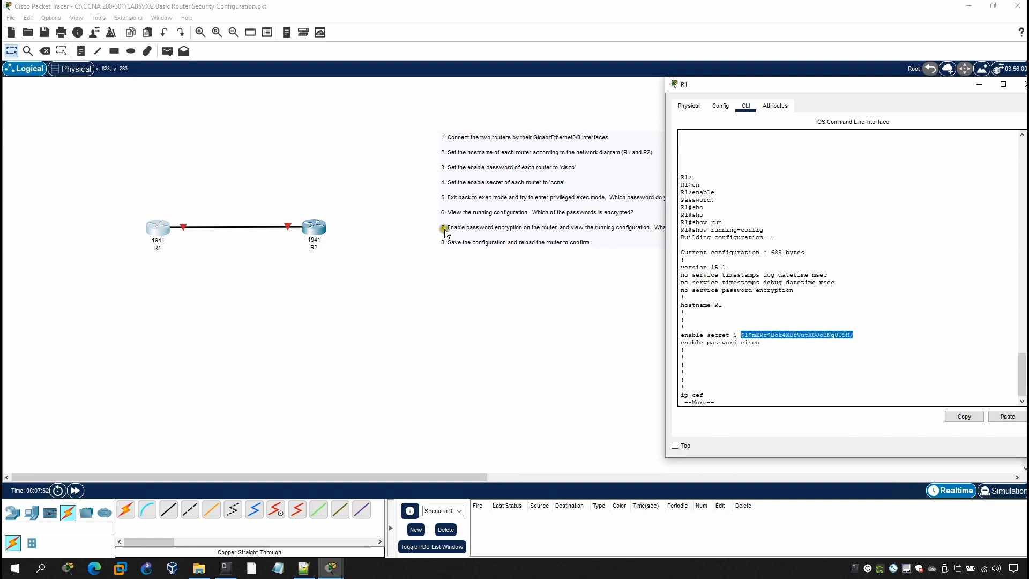
mouse_move(557, 236)
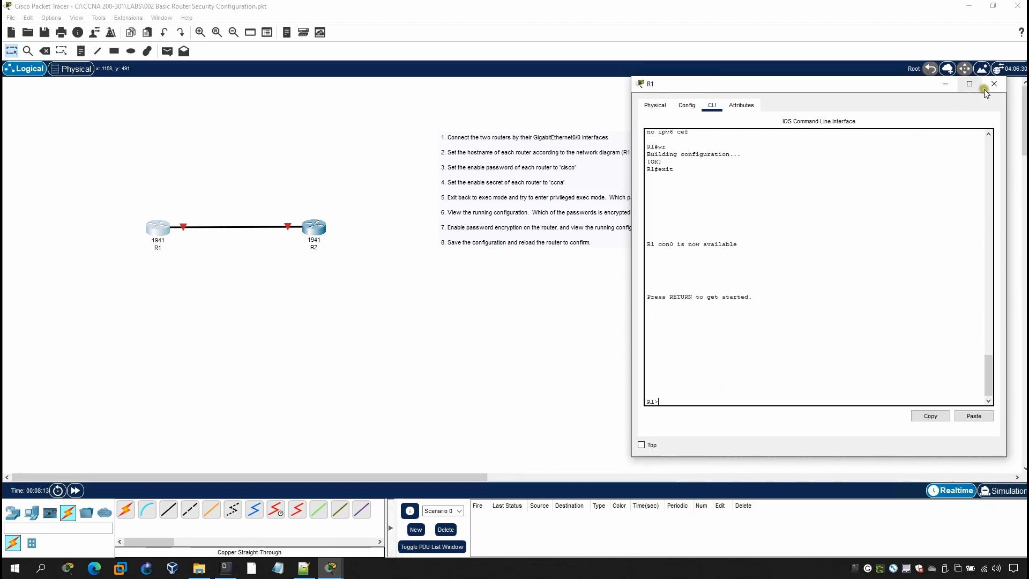
- Close R1's console and bring up R2's command line
click(992, 84)
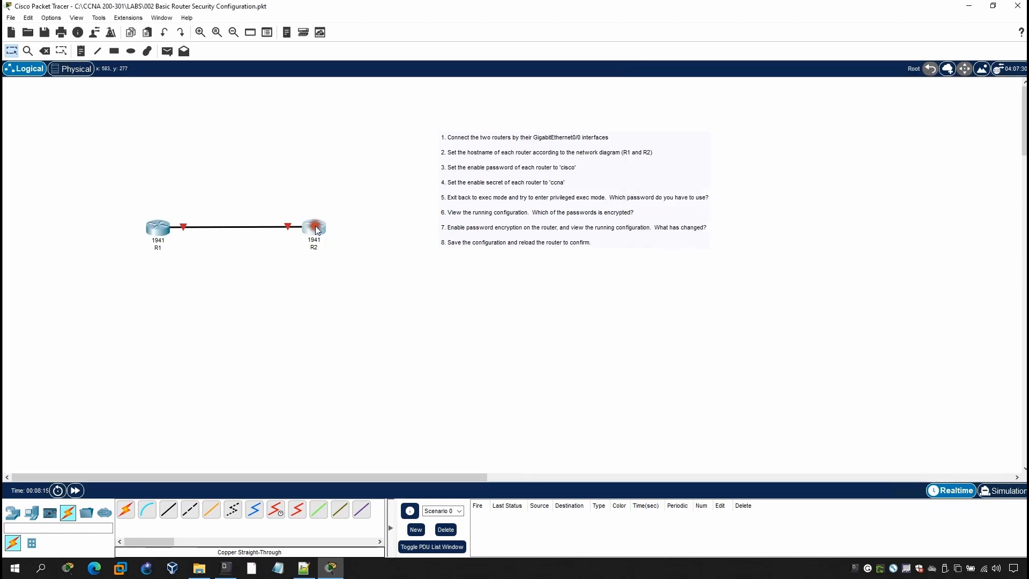
click(314, 226)
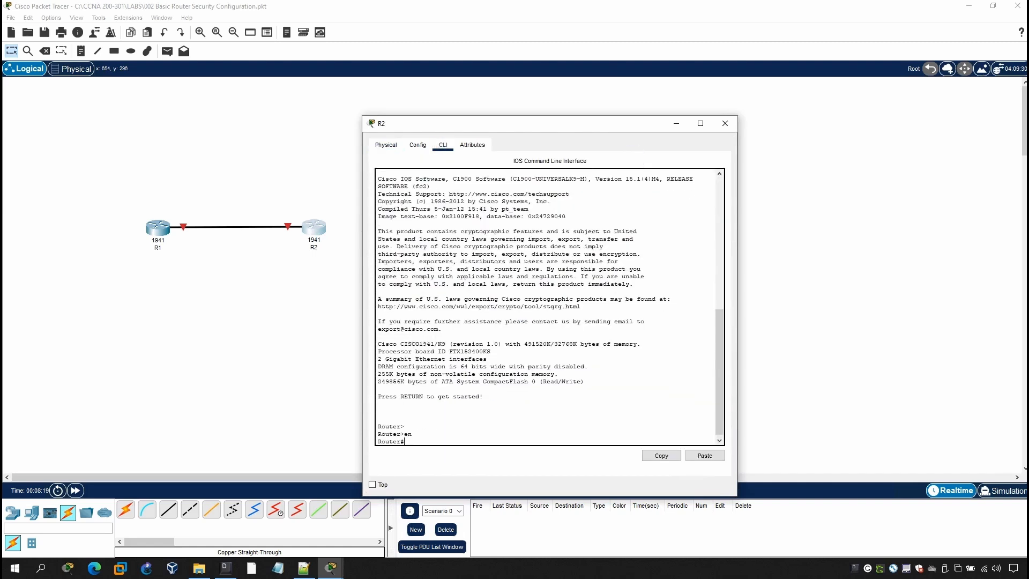
- Enter global configuration on the second router and set its hostname to R2
text(host)
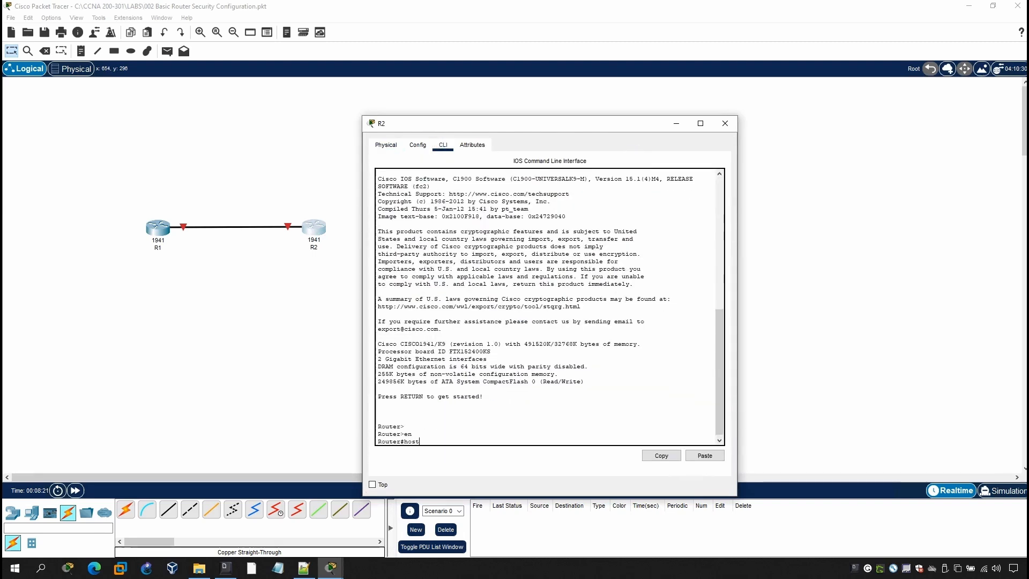
text(co)
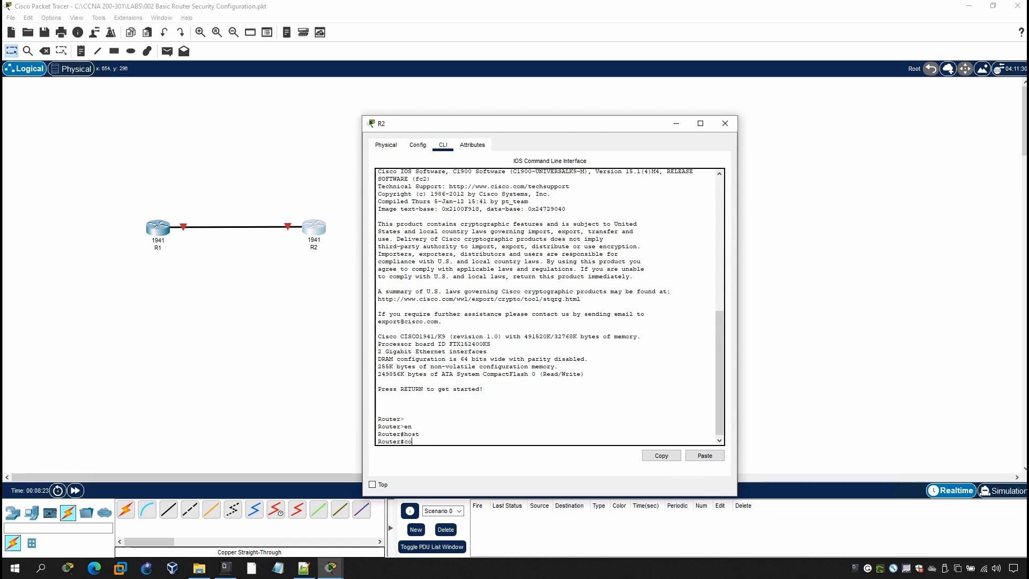
text(onf)
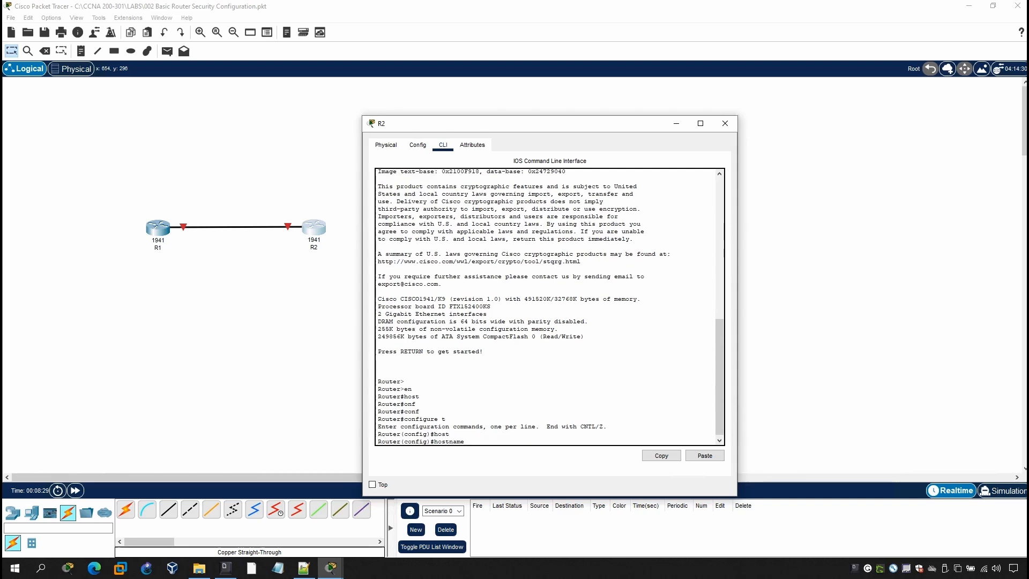
text(R2)
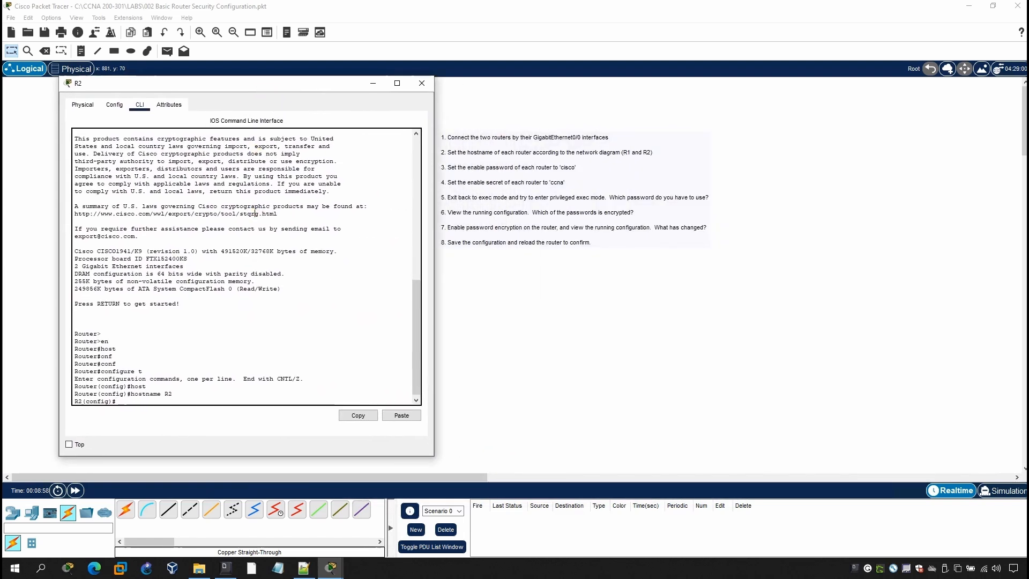
text(enable password)
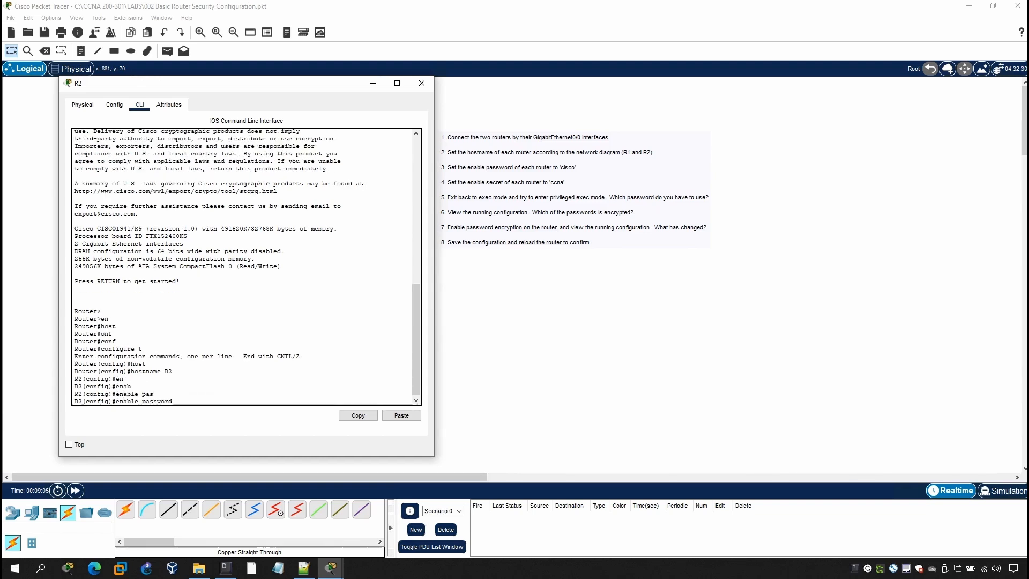
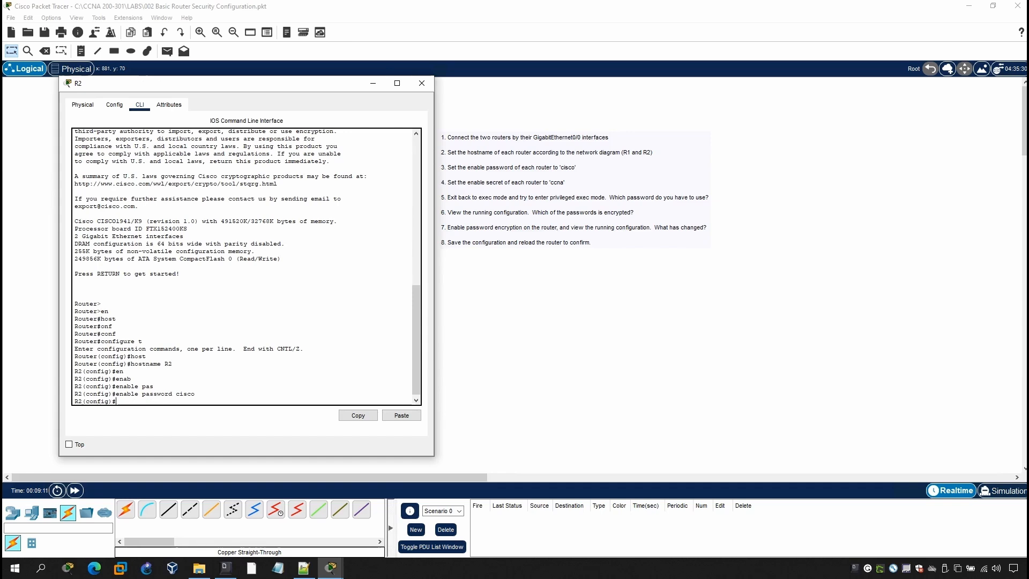
text(en)
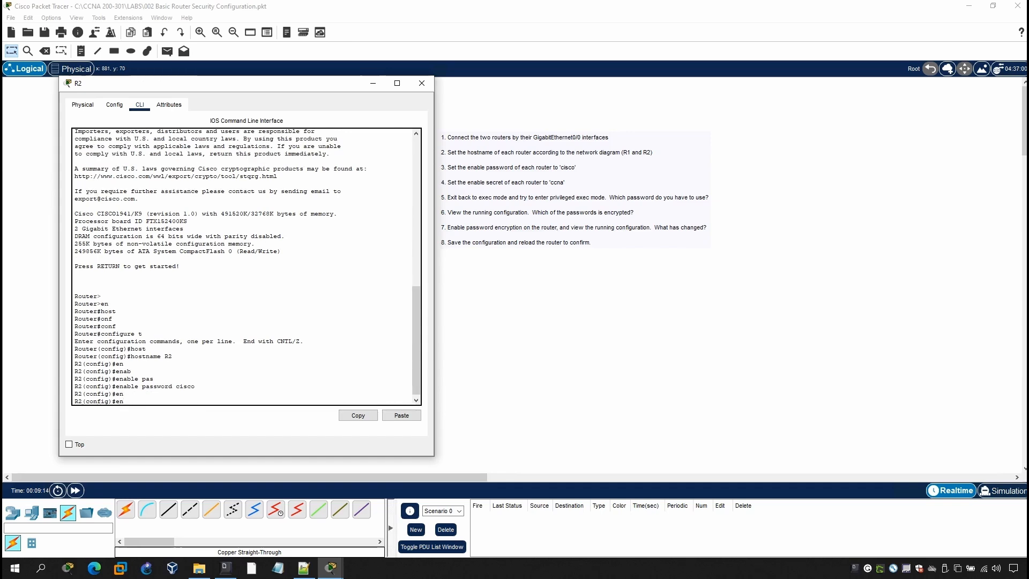
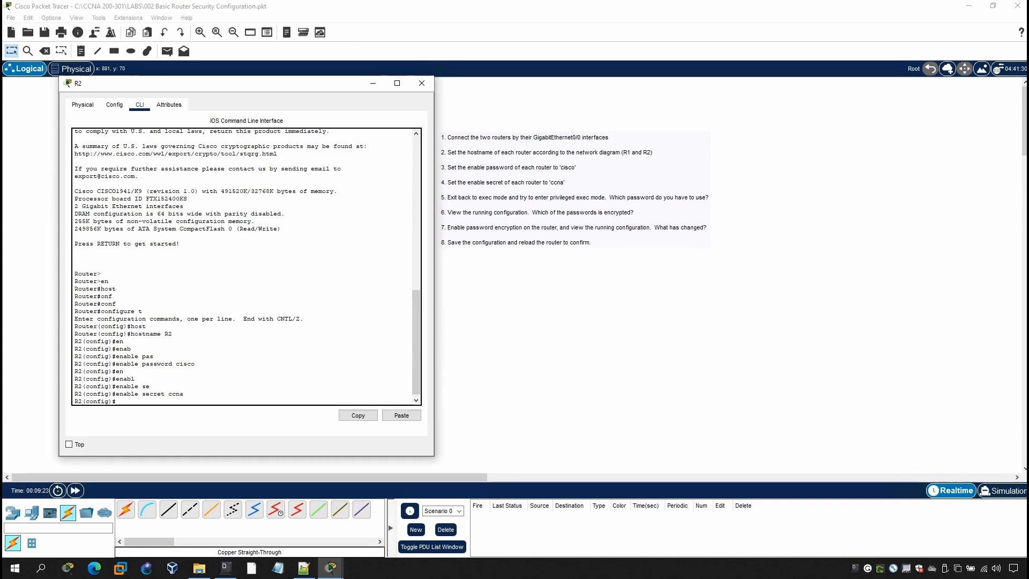
text(exit)
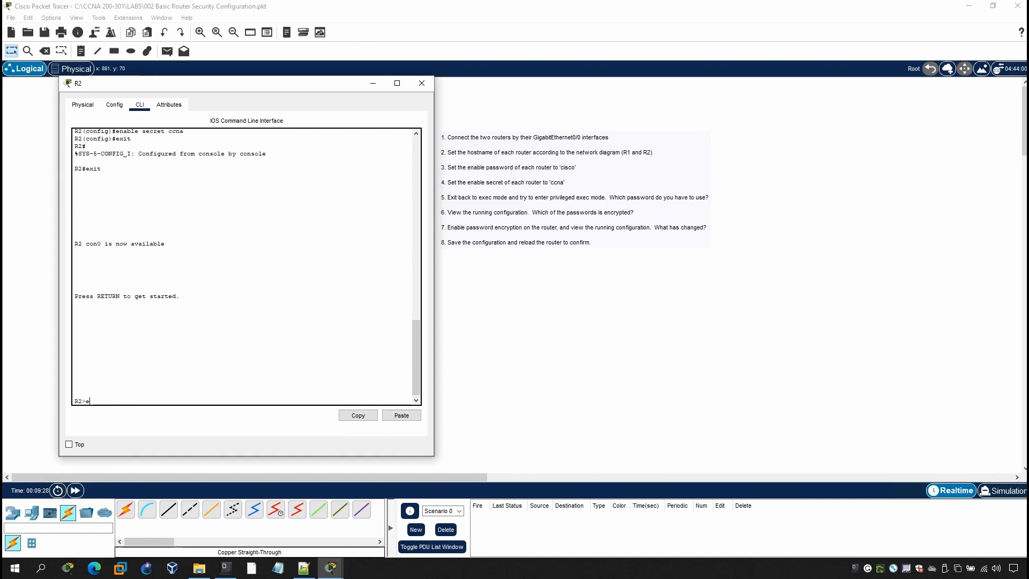
- Re-enter privileged mode on R2 with the secret and show its running configuration
key(Return)
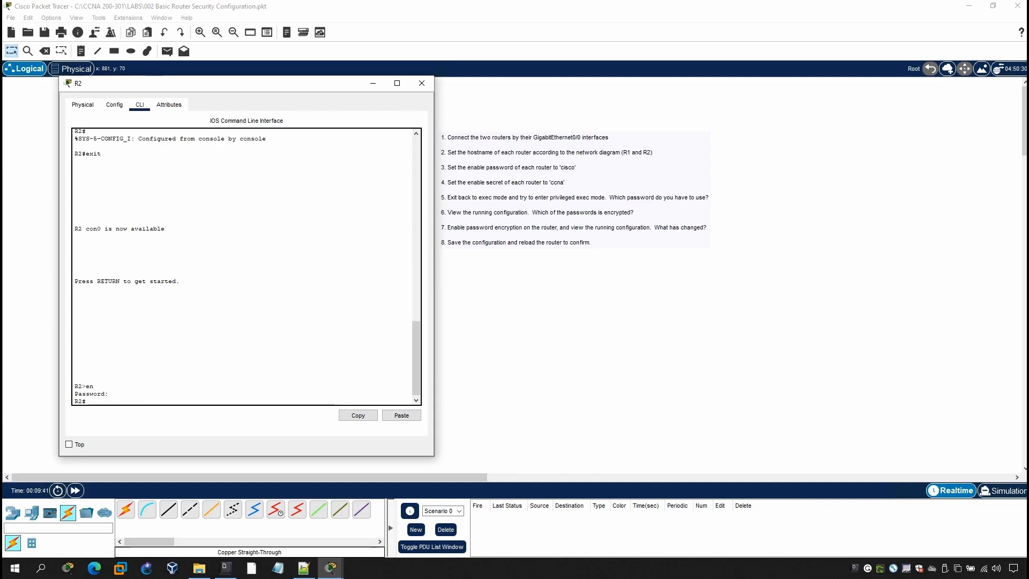
mouse_move(451, 198)
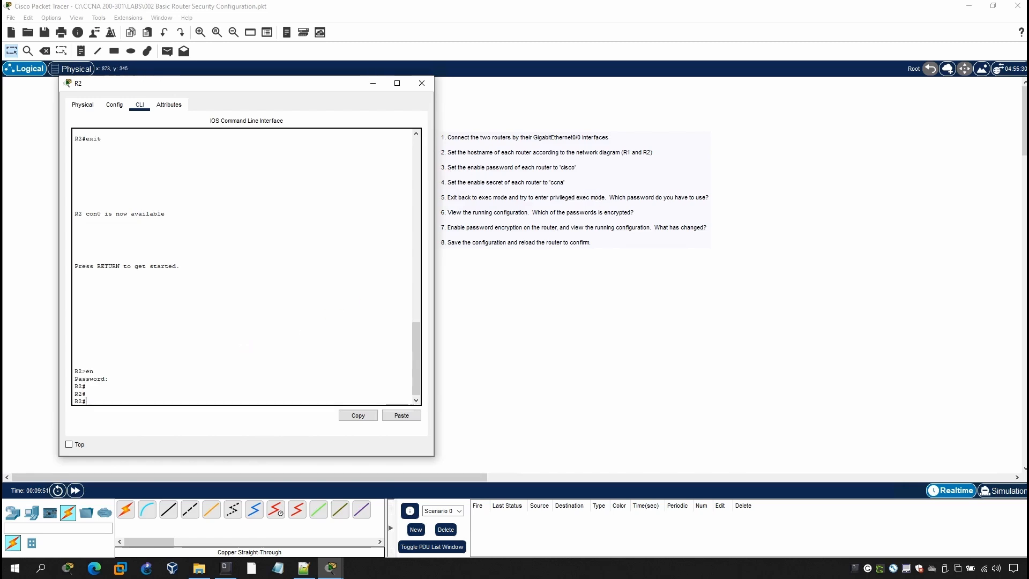
text(sho)
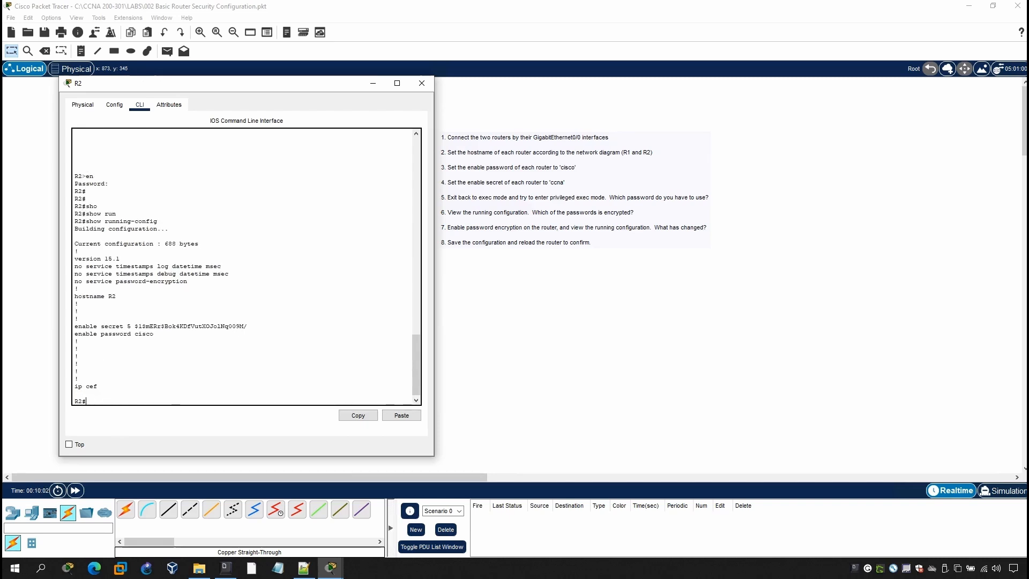
- Save R2's running configuration to startup memory with wr
text(w)
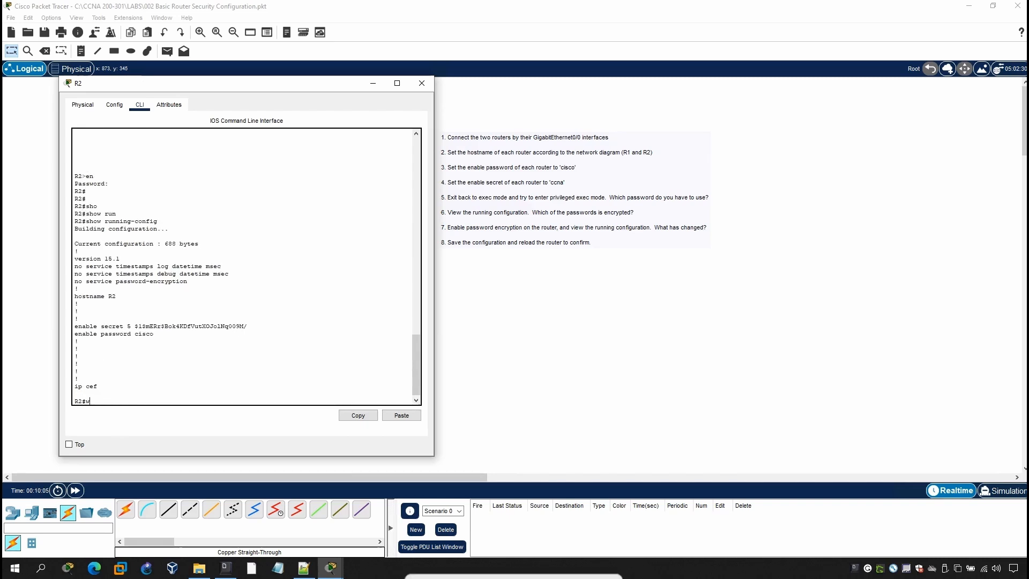
text(wr)
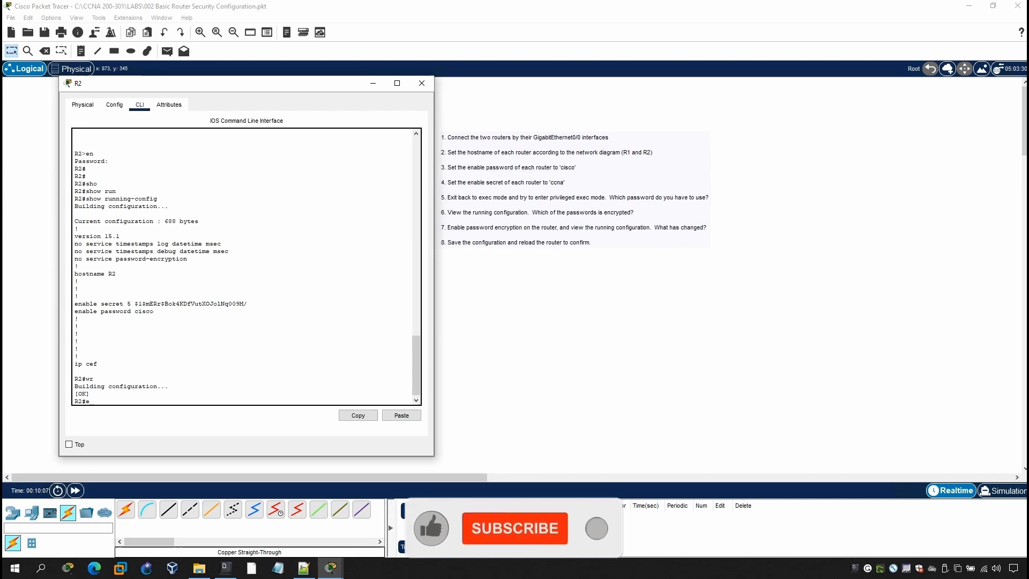